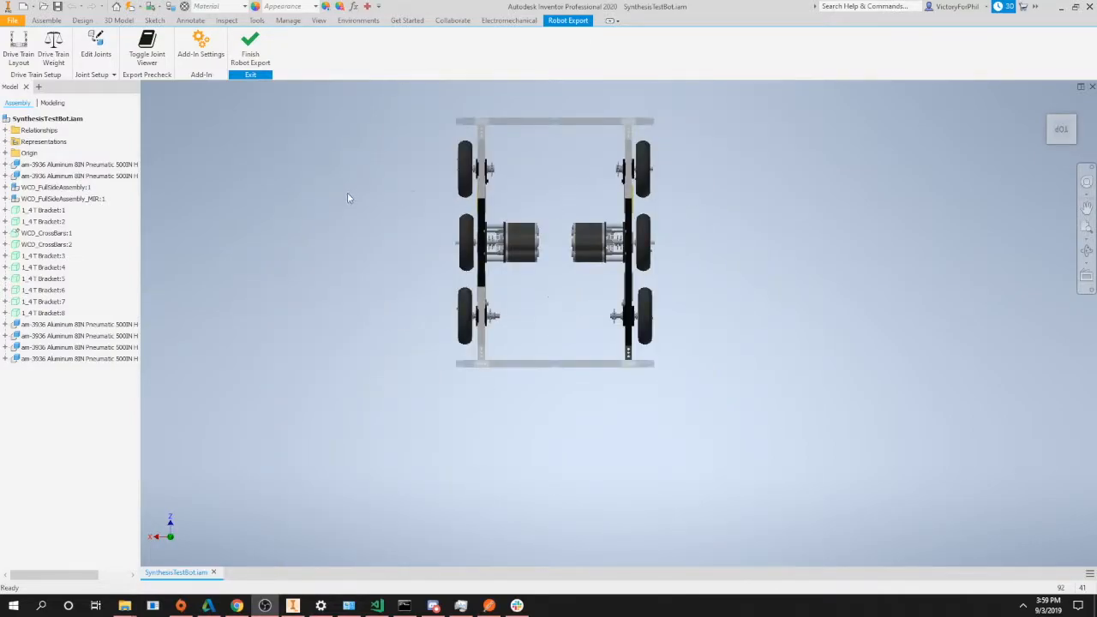
{"action": "mouse_move", "coordinate": [213, 129]}
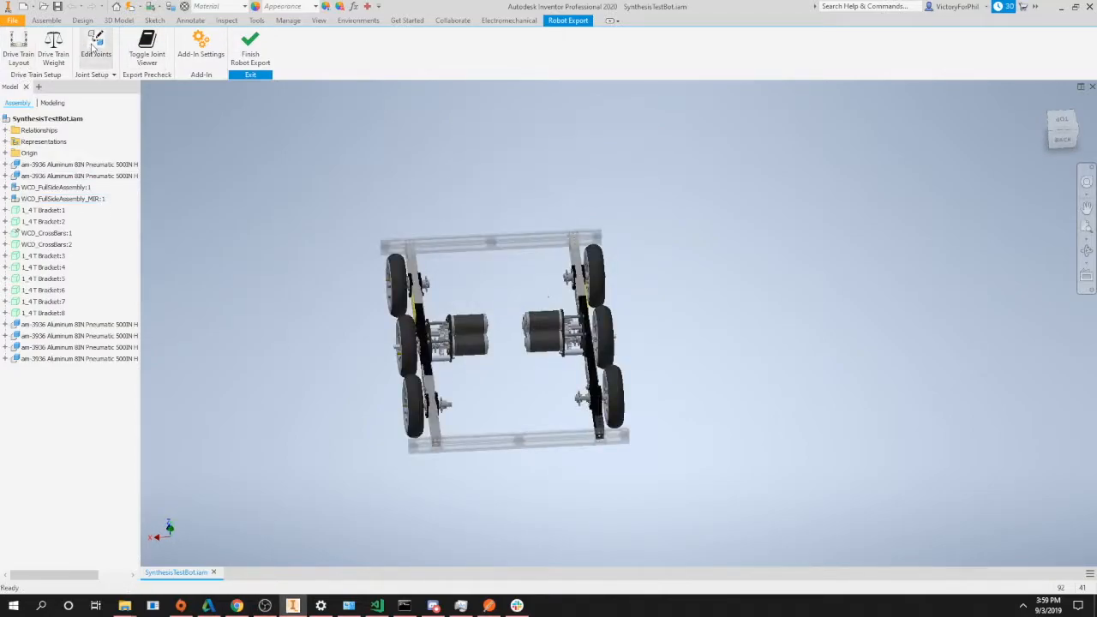
Open the Joint Editor listing the robot's six wheel joints.
{"action": "left_click", "coordinate": [95, 43]}
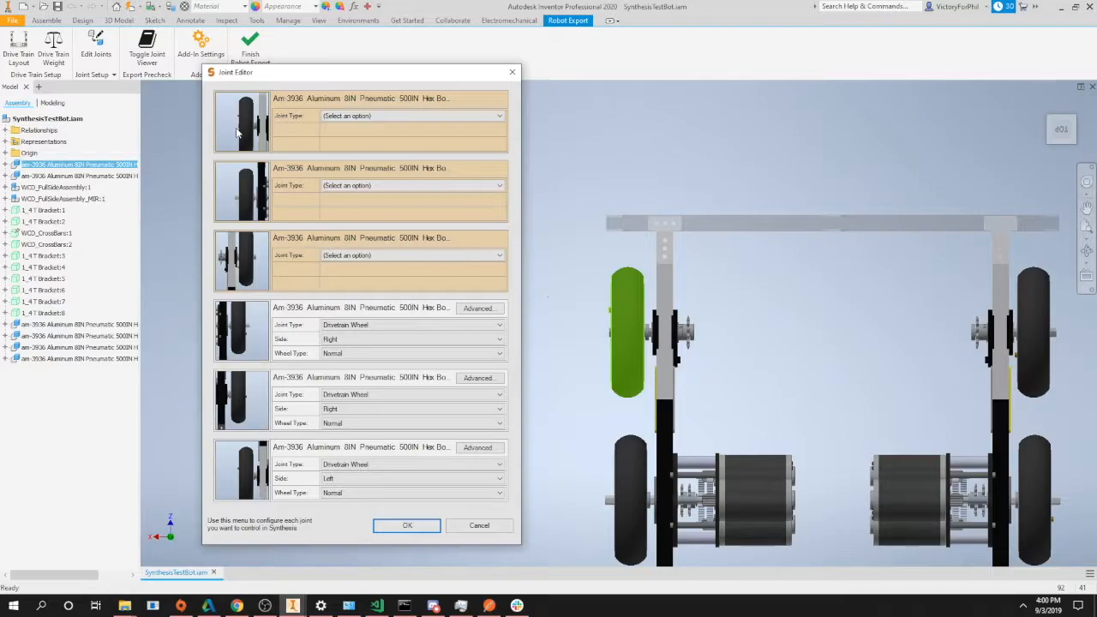
Make the first joint a left-side drivetrain wheel.
{"action": "left_click", "coordinate": [411, 115]}
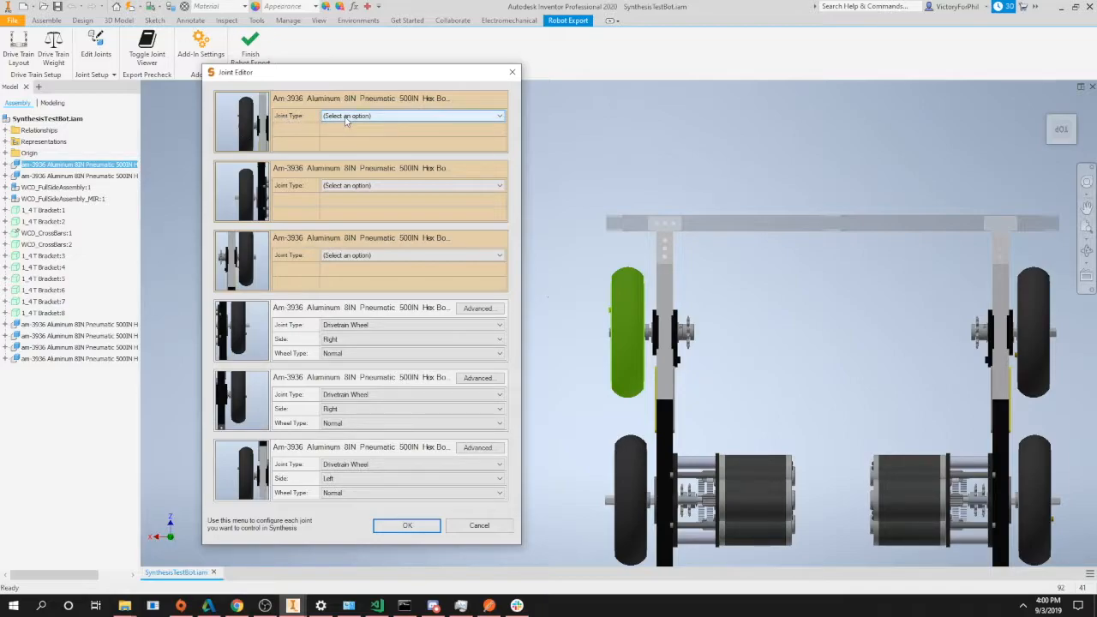
{"action": "left_click", "coordinate": [411, 116]}
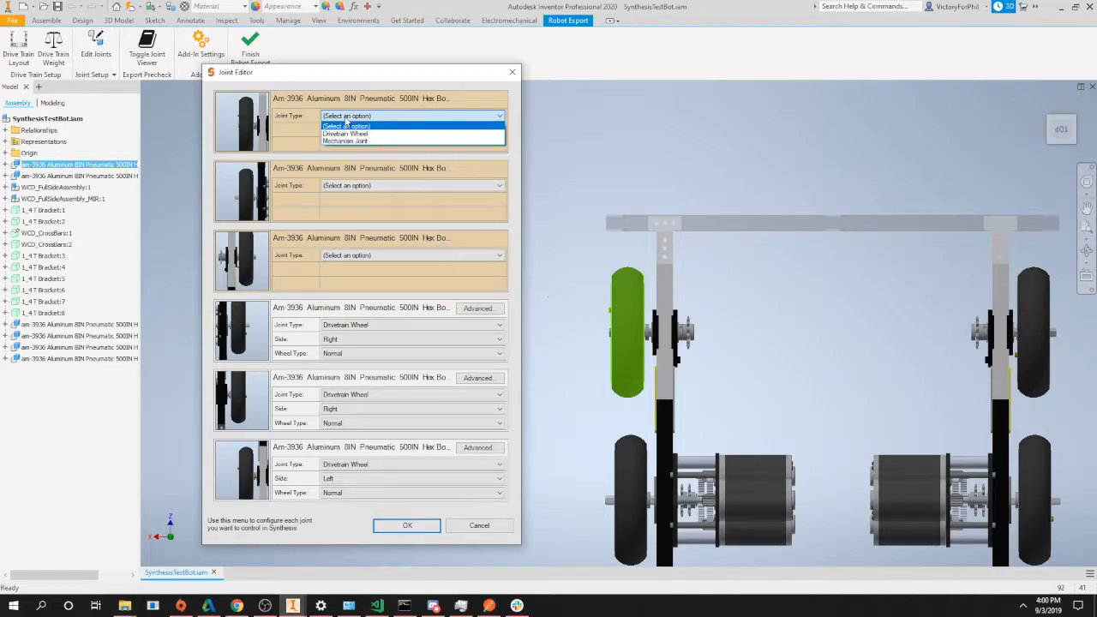
{"action": "mouse_move", "coordinate": [345, 134]}
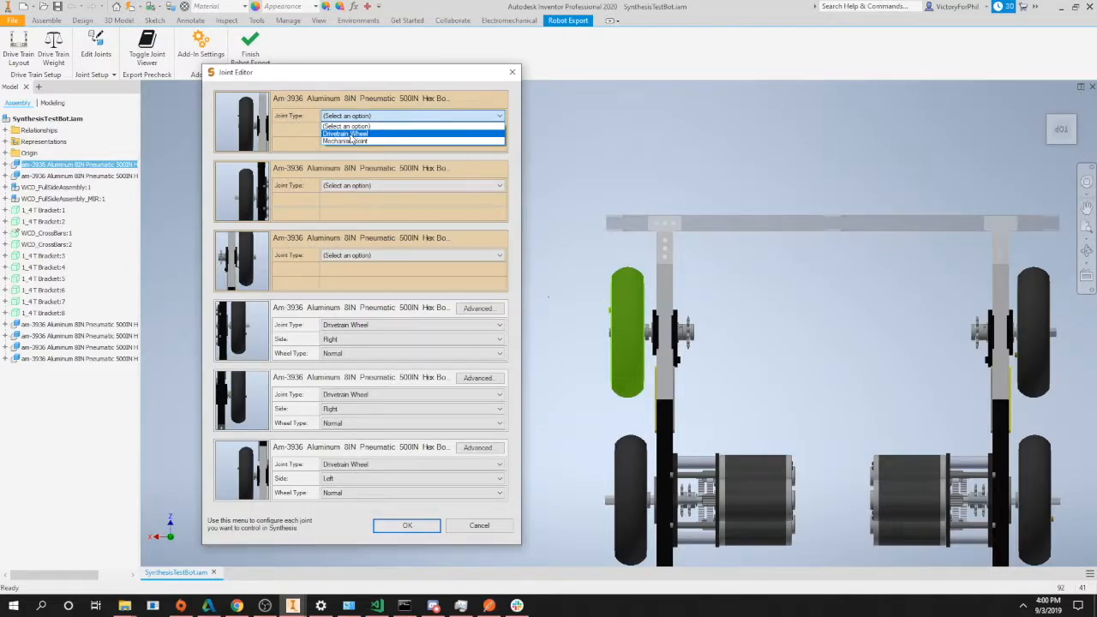
{"action": "left_click", "coordinate": [346, 134]}
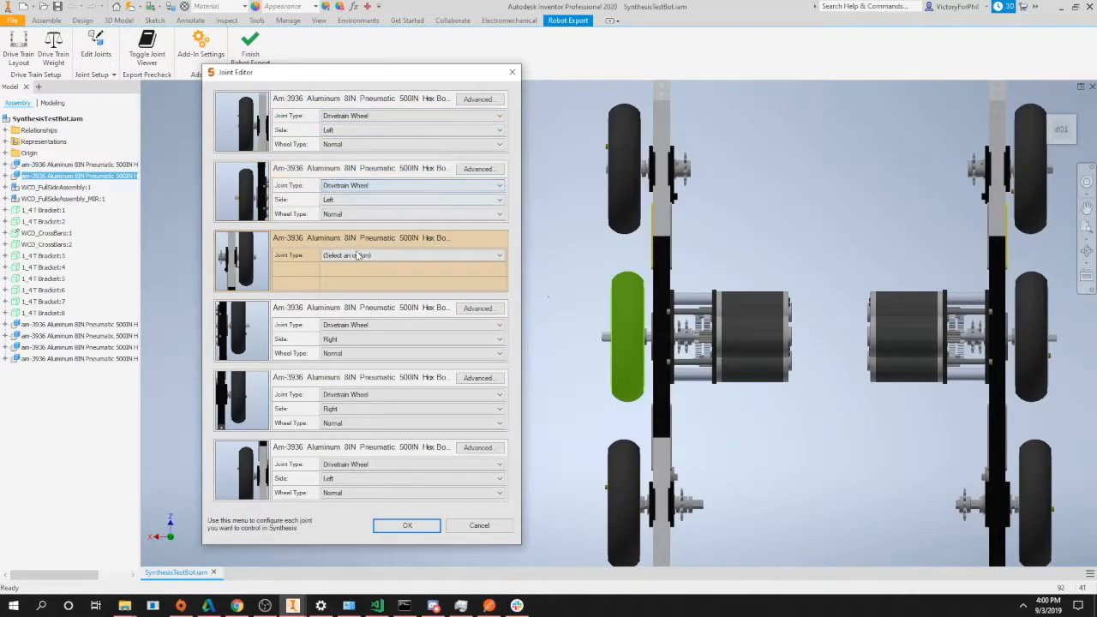
Set the third joint's type to Mechanism Joint.
{"action": "left_click", "coordinate": [412, 255]}
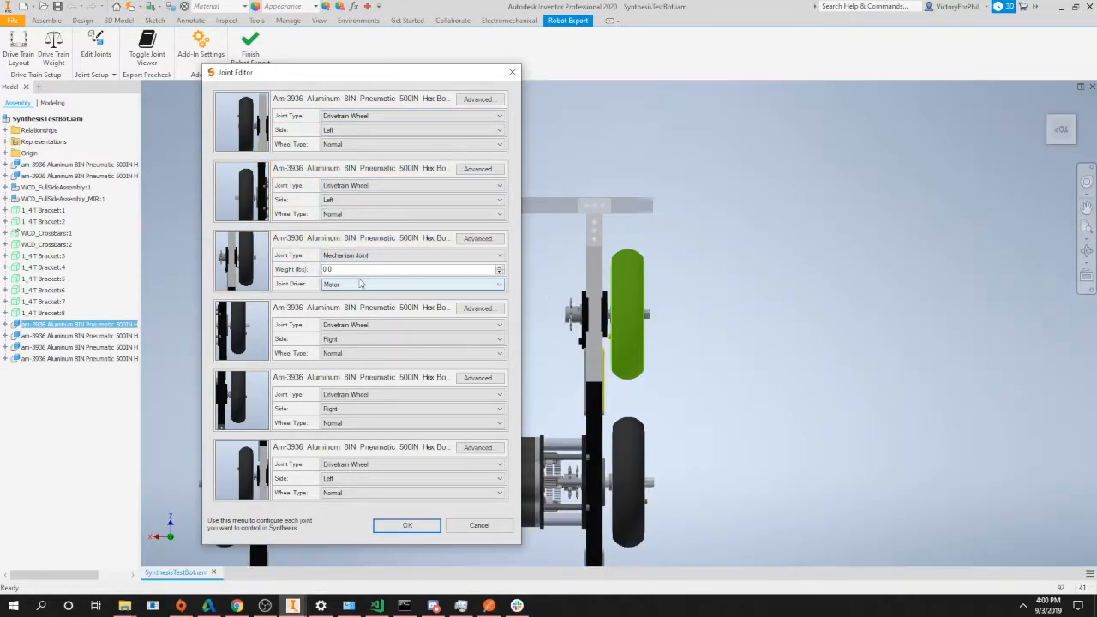
{"action": "left_click", "coordinate": [412, 269]}
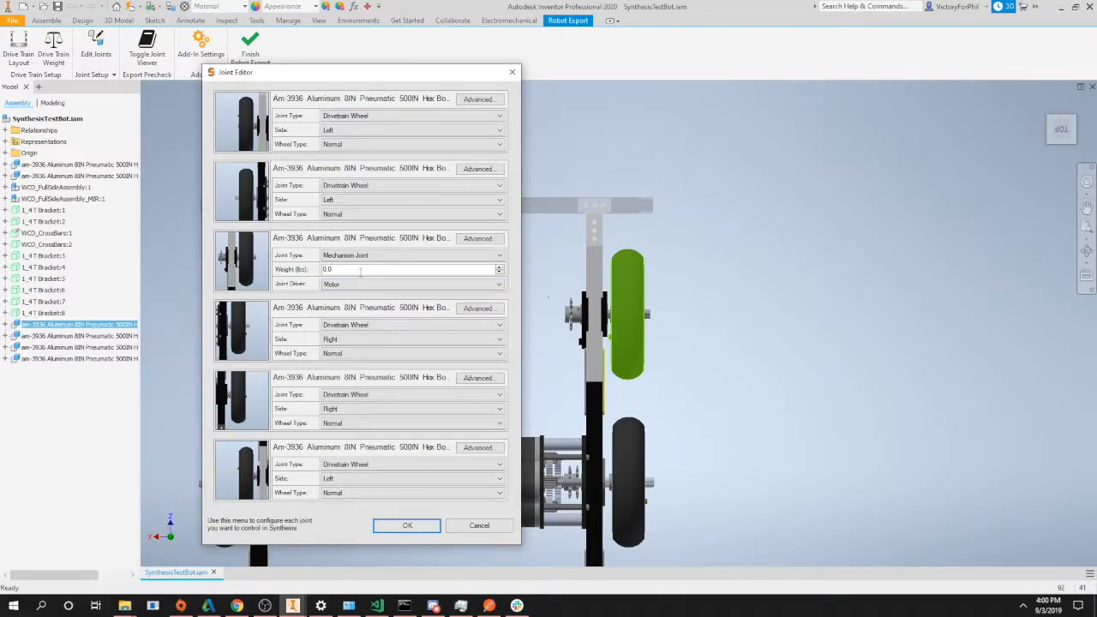
{"action": "left_click", "coordinate": [410, 256]}
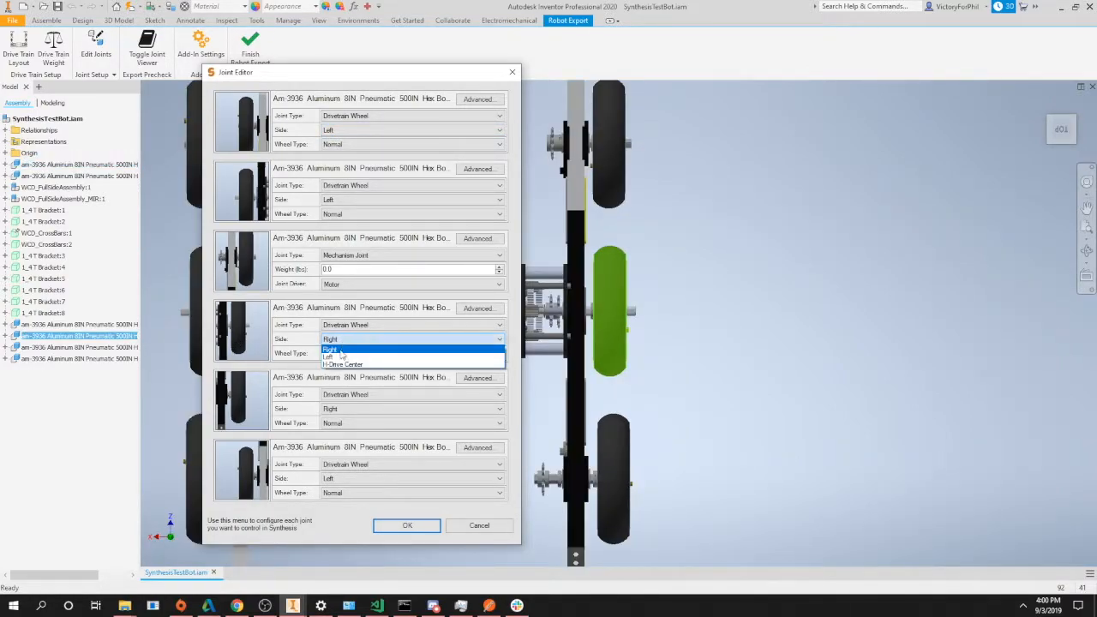
{"action": "left_click", "coordinate": [330, 349]}
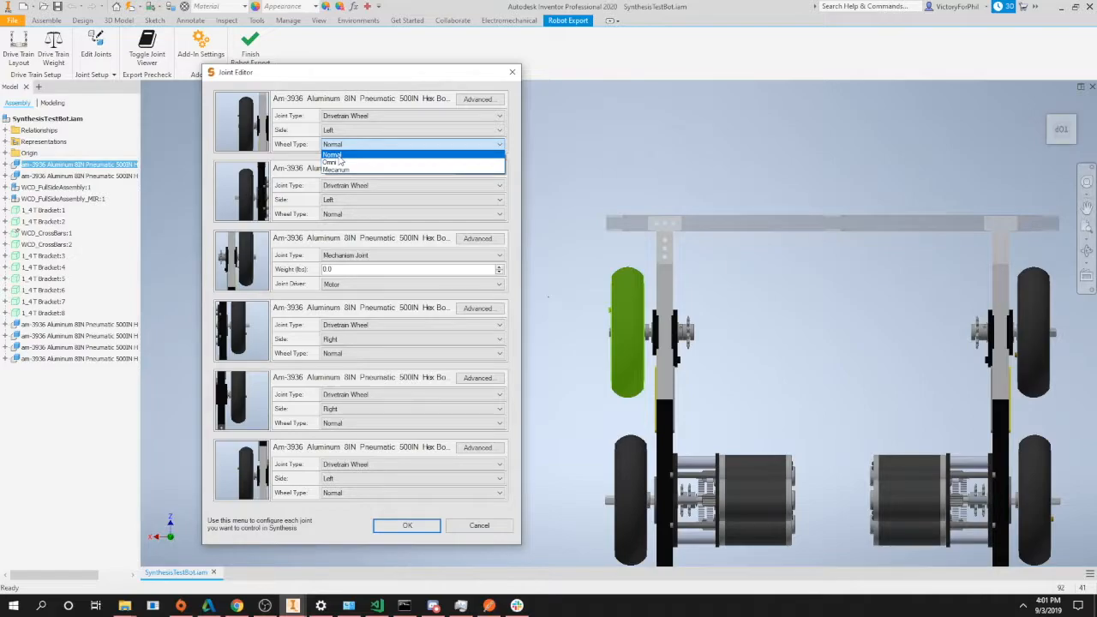
{"action": "mouse_move", "coordinate": [334, 162]}
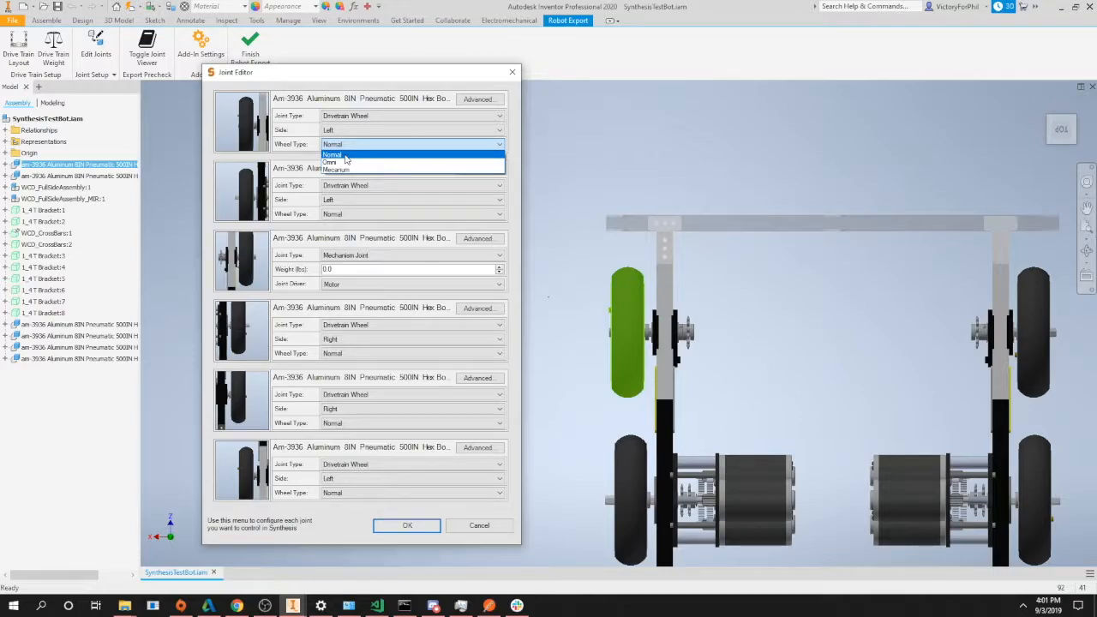
{"action": "left_click", "coordinate": [332, 155]}
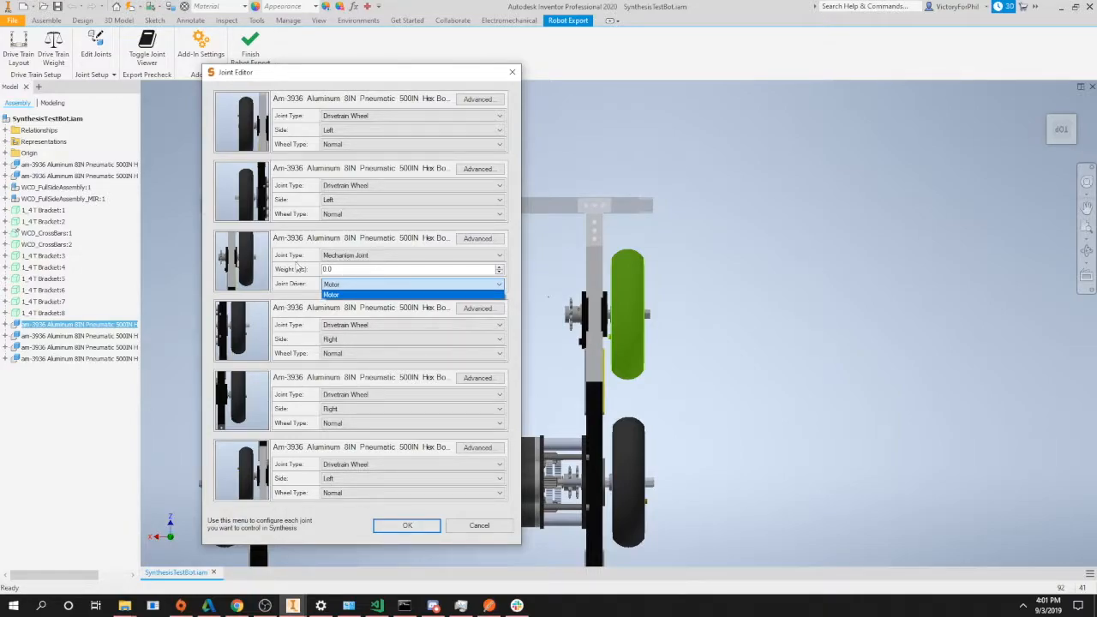
Change the third joint to a Drivetrain Wheel on the right side, Normal type.
{"action": "left_click", "coordinate": [331, 295]}
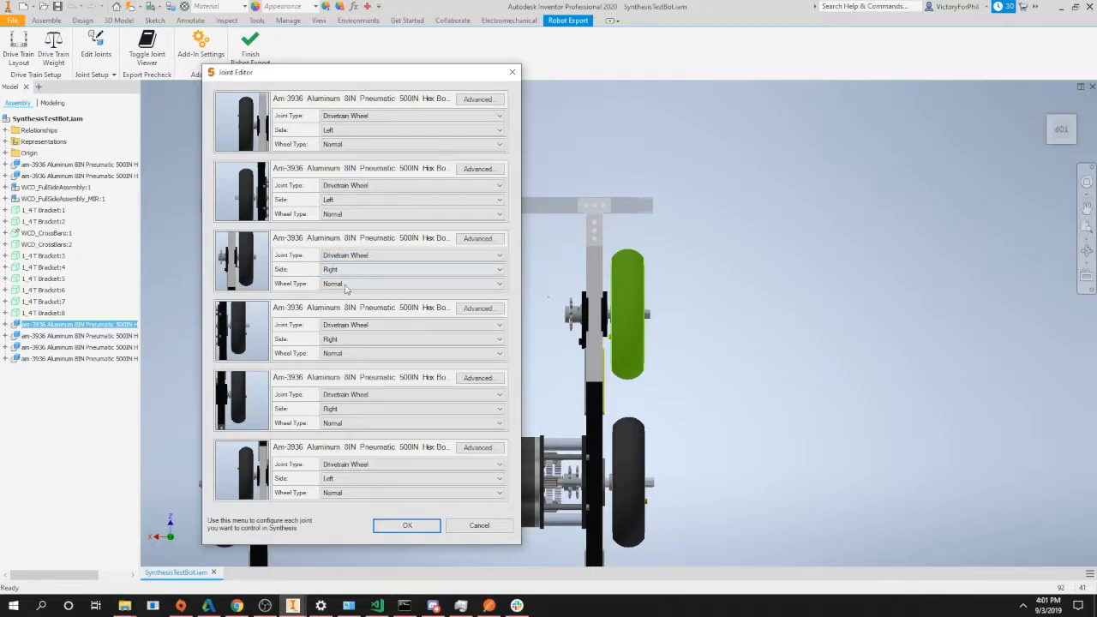
{"action": "left_click", "coordinate": [411, 269]}
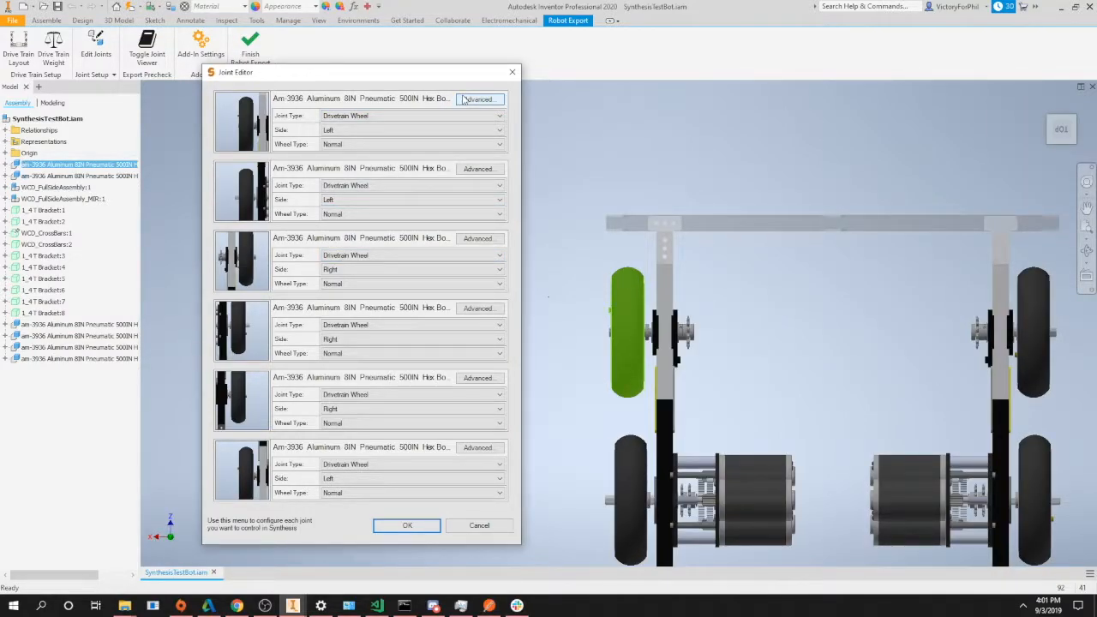
Remove the first wheel joint's existing Encoder sensor and start adding a new sensor.
{"action": "left_click", "coordinate": [480, 99]}
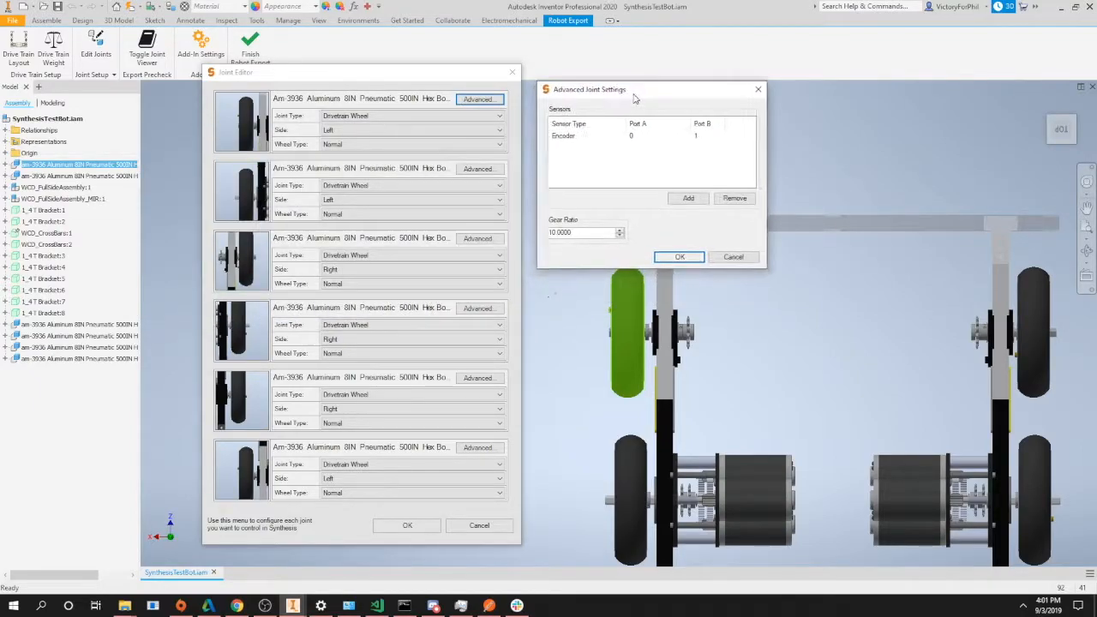
{"action": "left_click", "coordinate": [564, 136]}
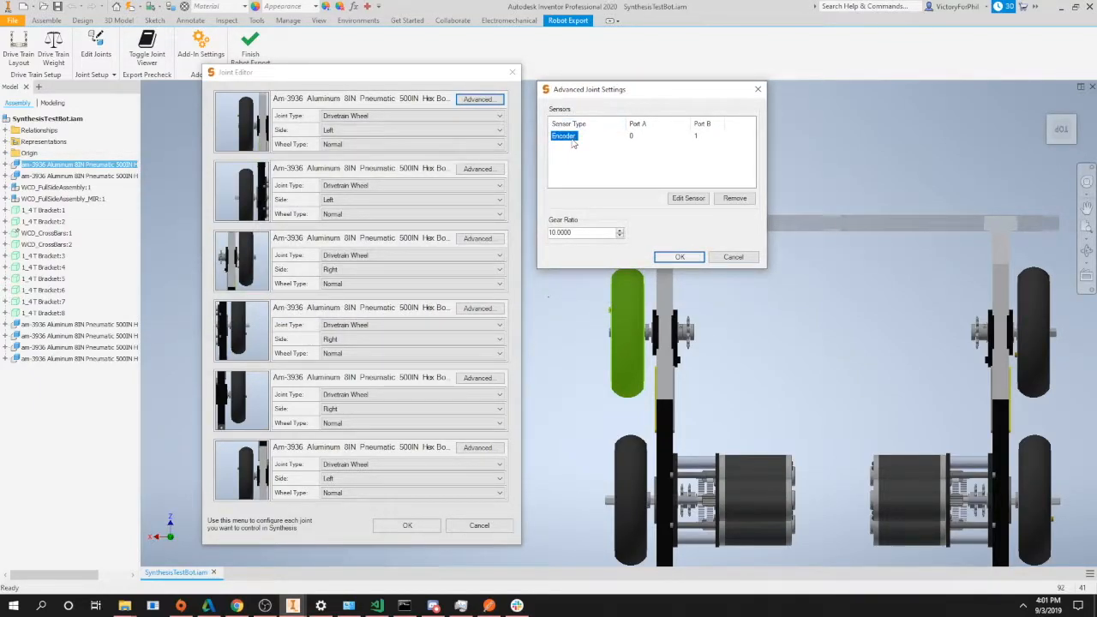
{"action": "left_click", "coordinate": [735, 199]}
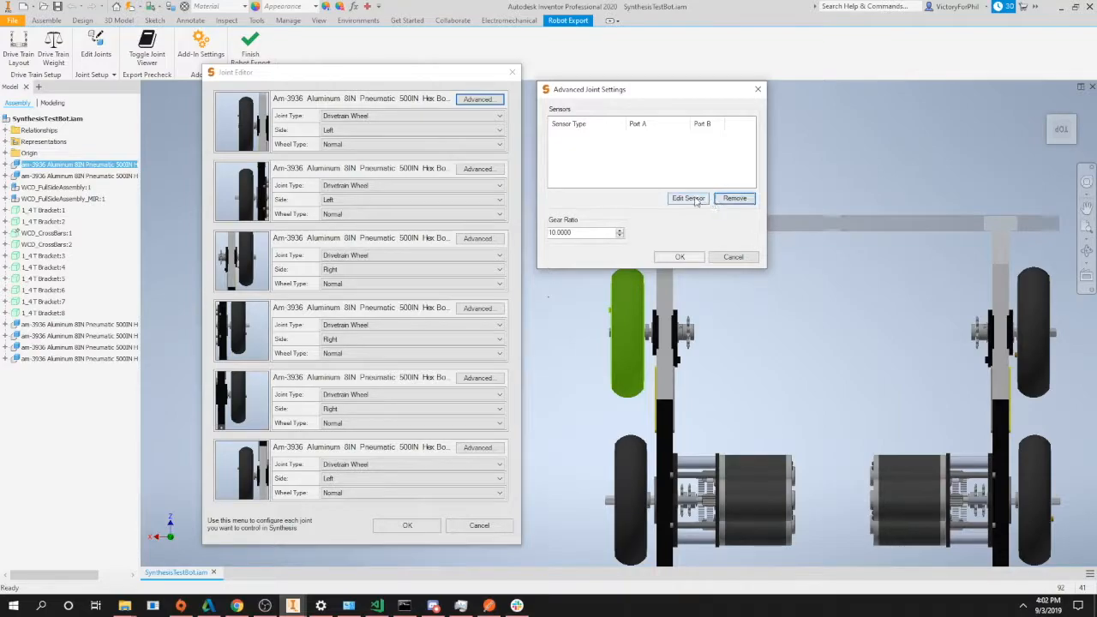
{"action": "left_click", "coordinate": [688, 198]}
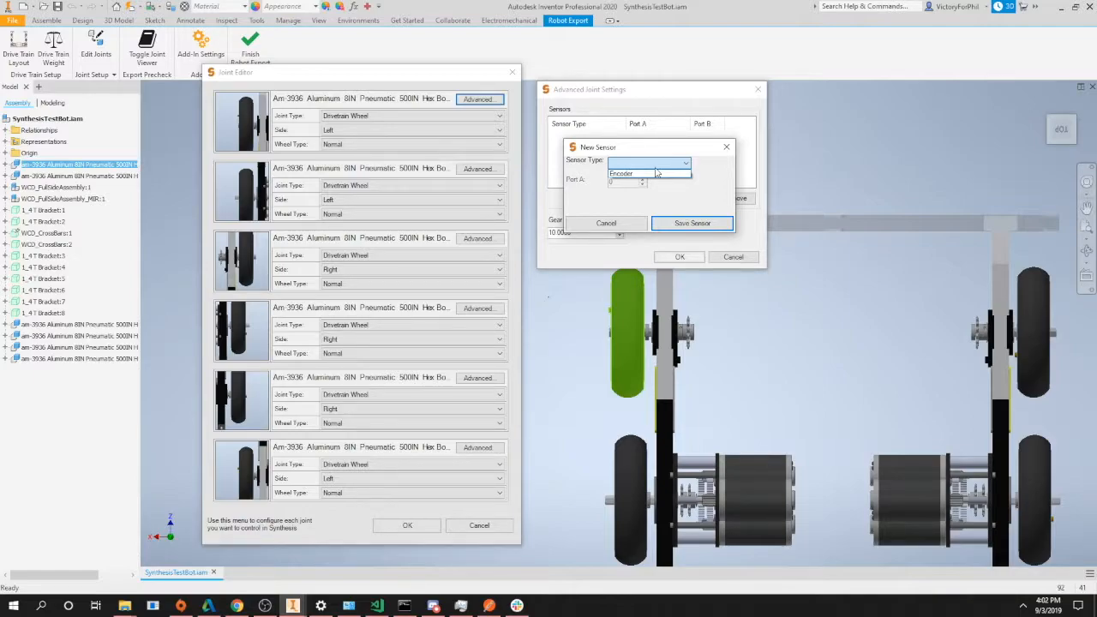
Give the new Encoder sensor Port A 1, Port B 2 and 100 counts per revolution.
{"action": "left_click", "coordinate": [647, 173]}
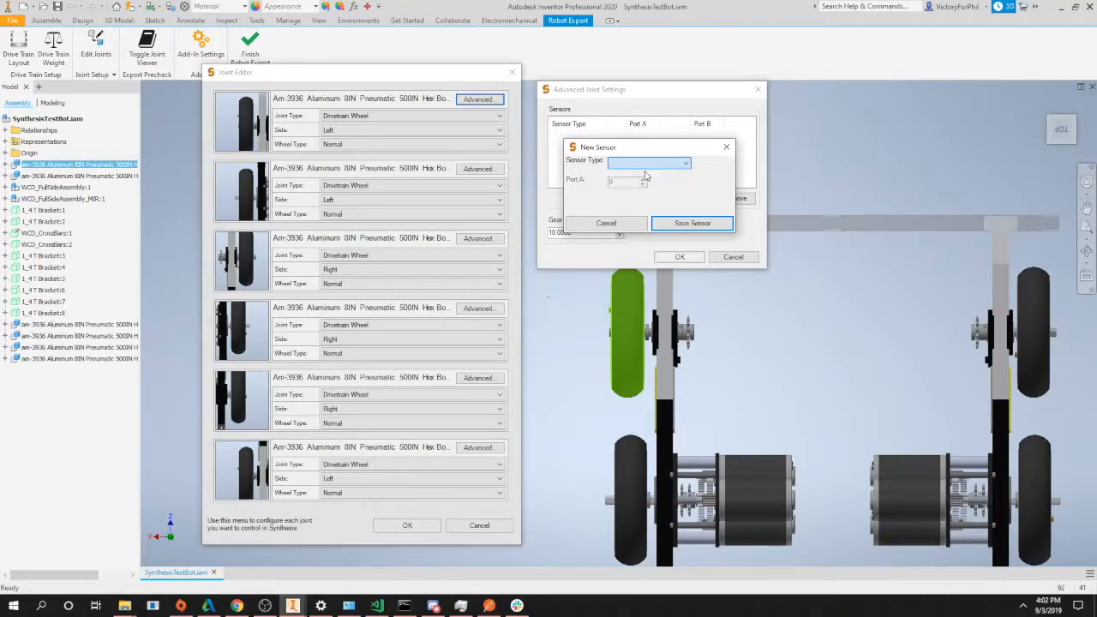
{"action": "left_click", "coordinate": [649, 162]}
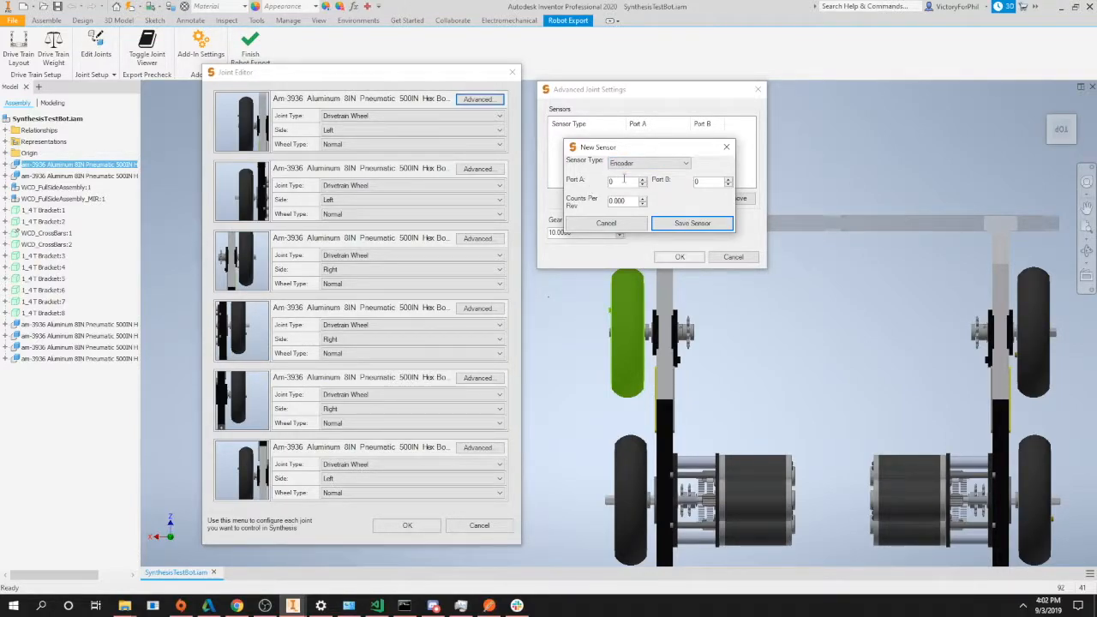
{"action": "left_click", "coordinate": [621, 181]}
{"action": "type", "text": "1"}
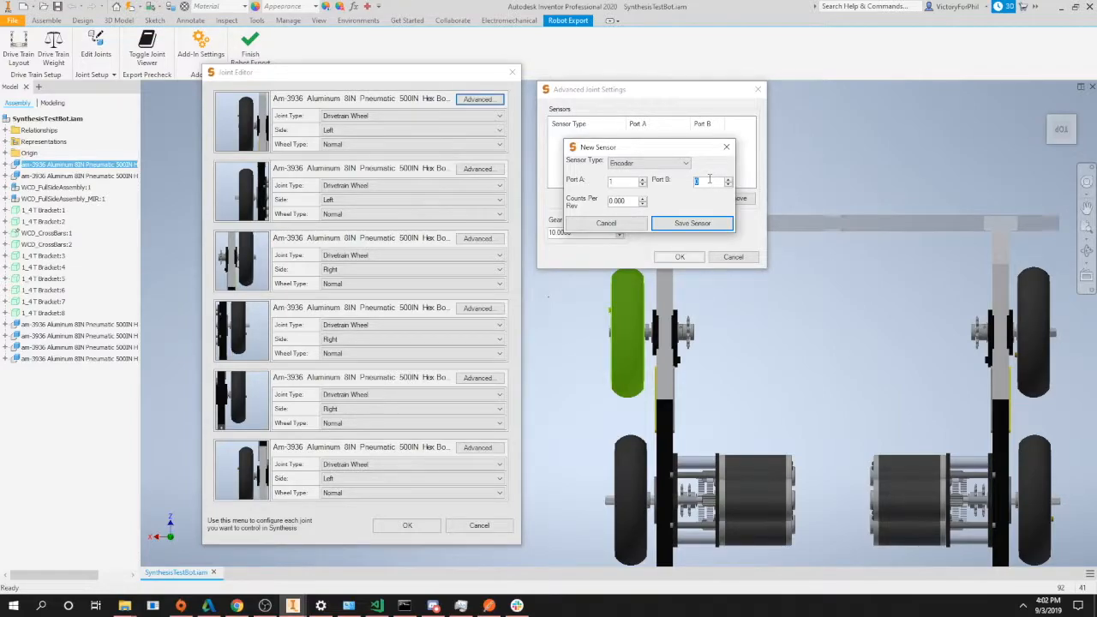
{"action": "type", "text": "2"}
{"action": "left_click", "coordinate": [628, 200]}
{"action": "type", "text": "100"}
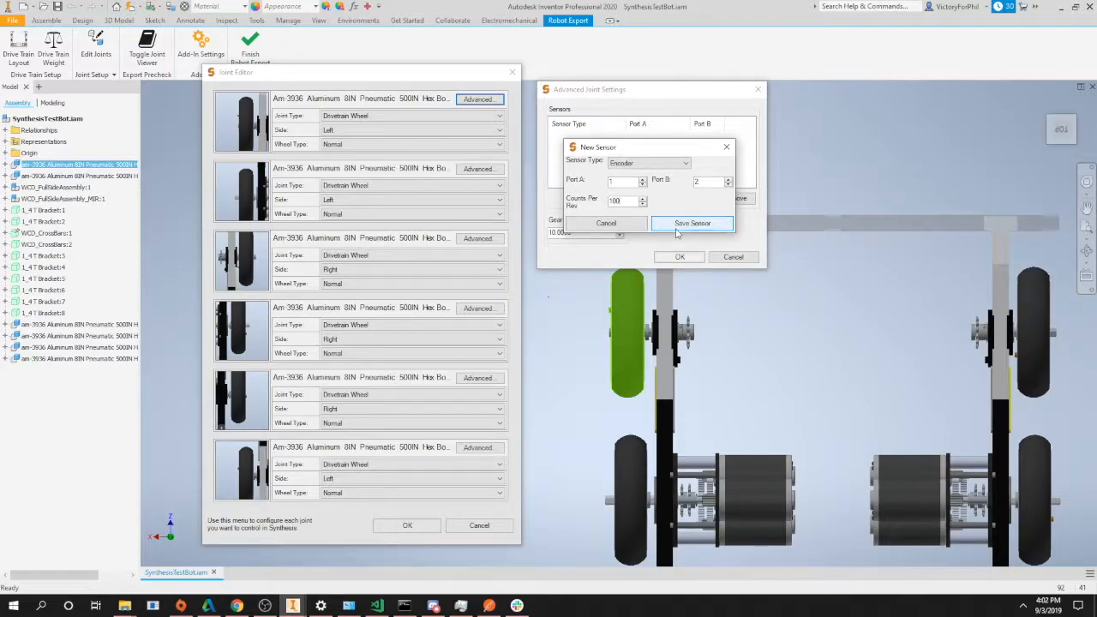
Save the encoder, set gear ratio 10, and confirm both Advanced Joint Settings and Joint Editor.
{"action": "left_click", "coordinate": [692, 223]}
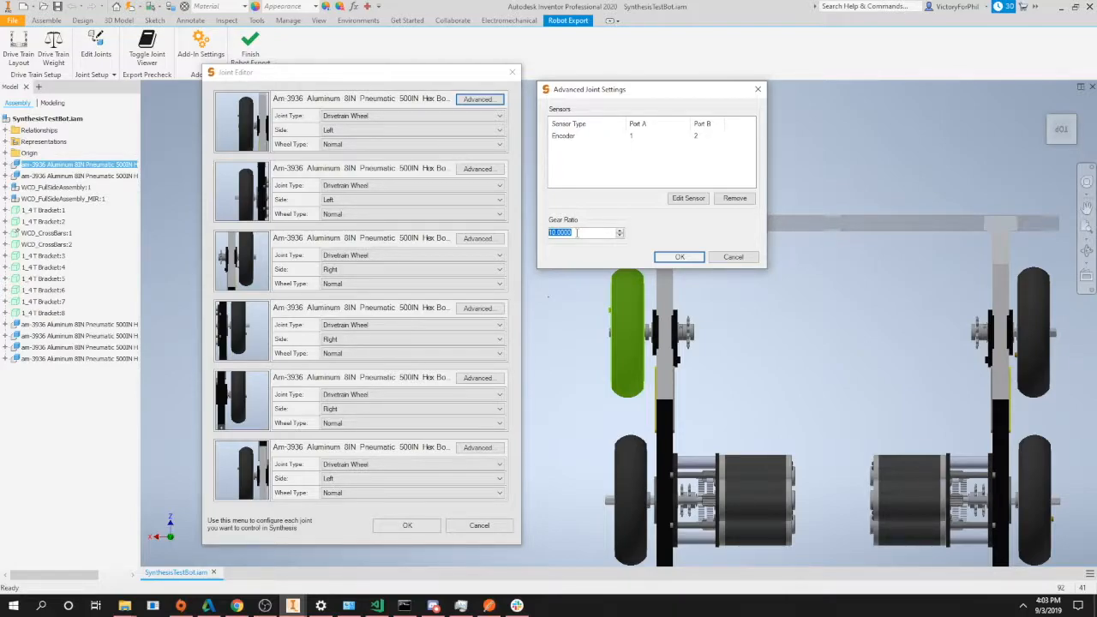
{"action": "type", "text": "0.1"}
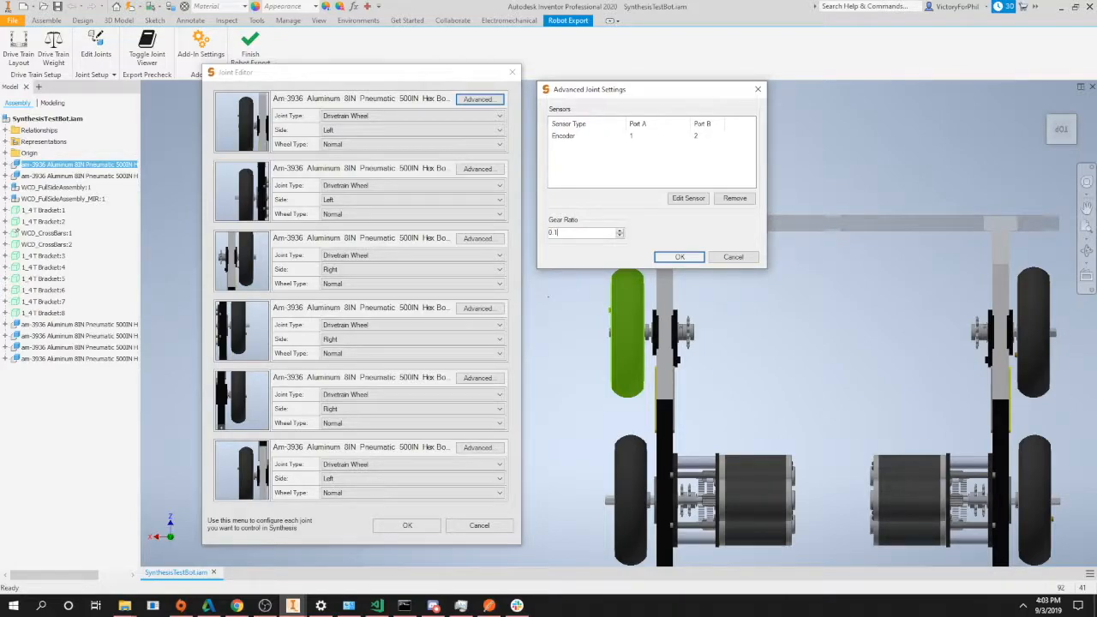
{"action": "type", "text": "10"}
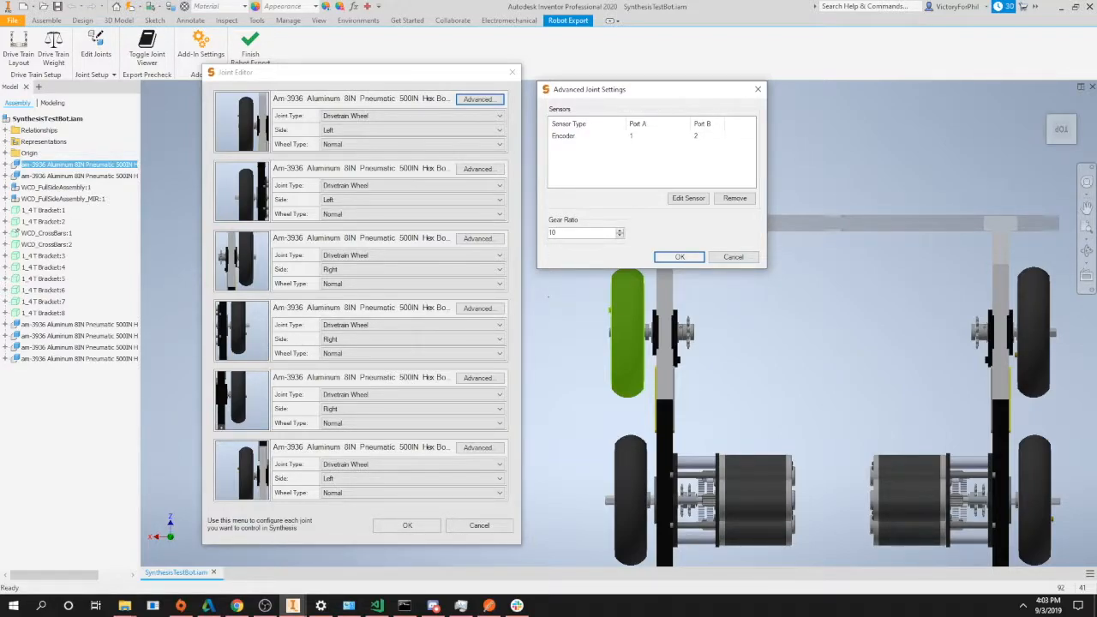
{"action": "left_click", "coordinate": [583, 232]}
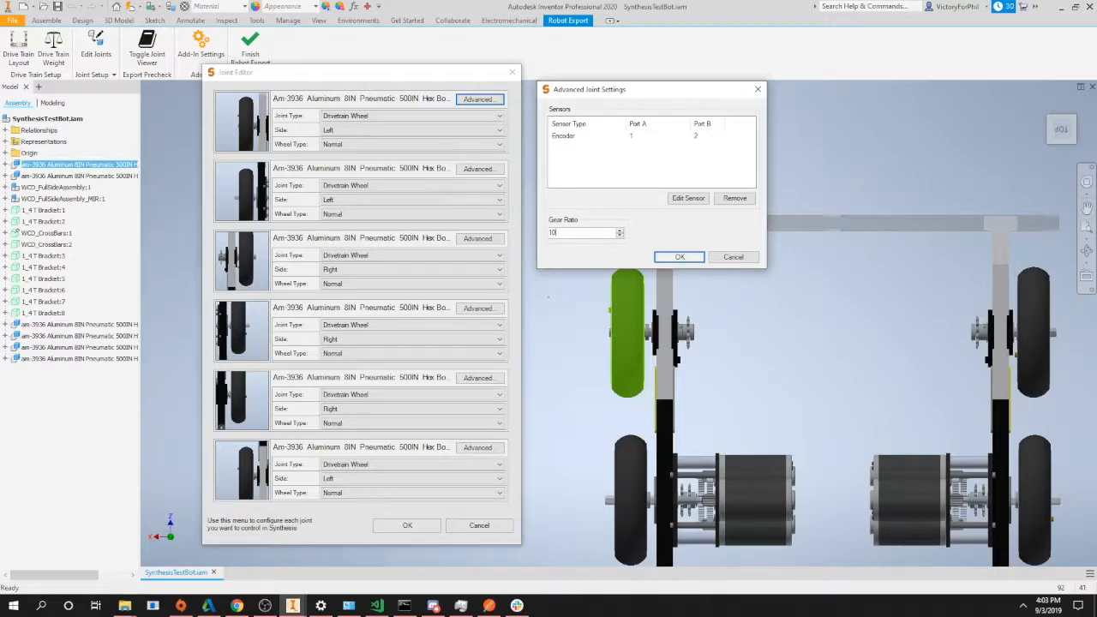
{"action": "left_click", "coordinate": [679, 257]}
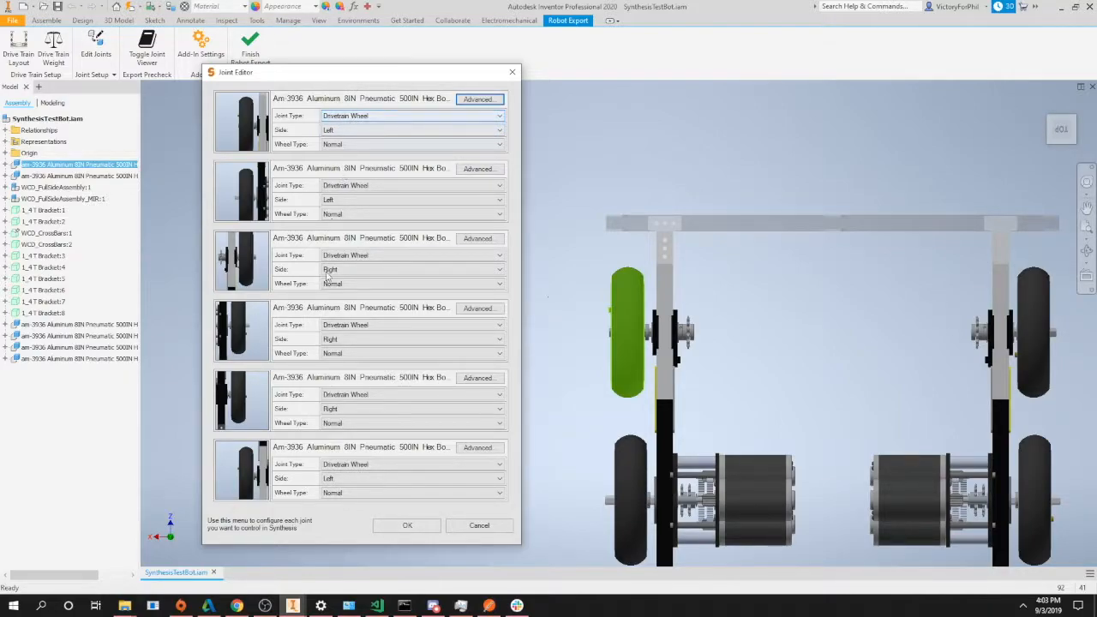
{"action": "mouse_move", "coordinate": [332, 507]}
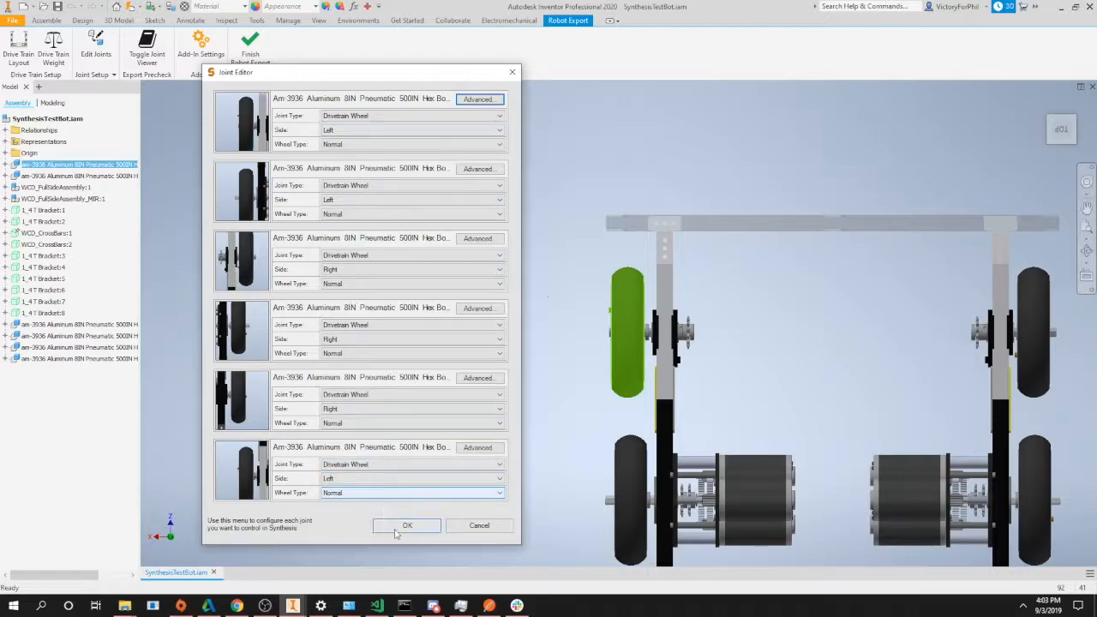
{"action": "left_click", "coordinate": [407, 526]}
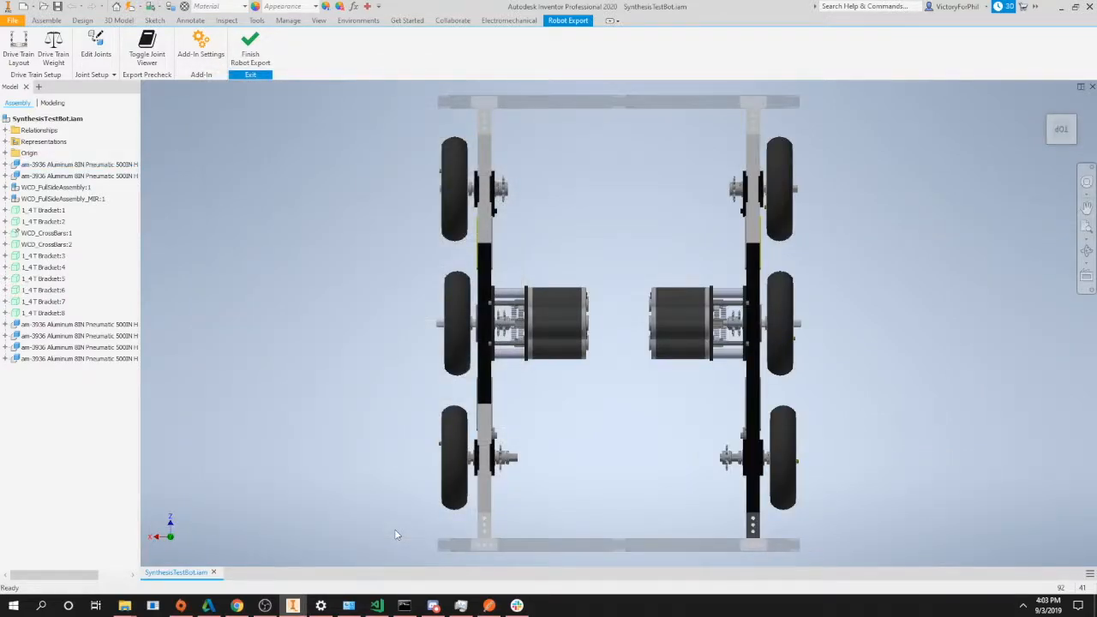
{"action": "scroll", "scroll_direction": "down", "scroll_amount": 3}
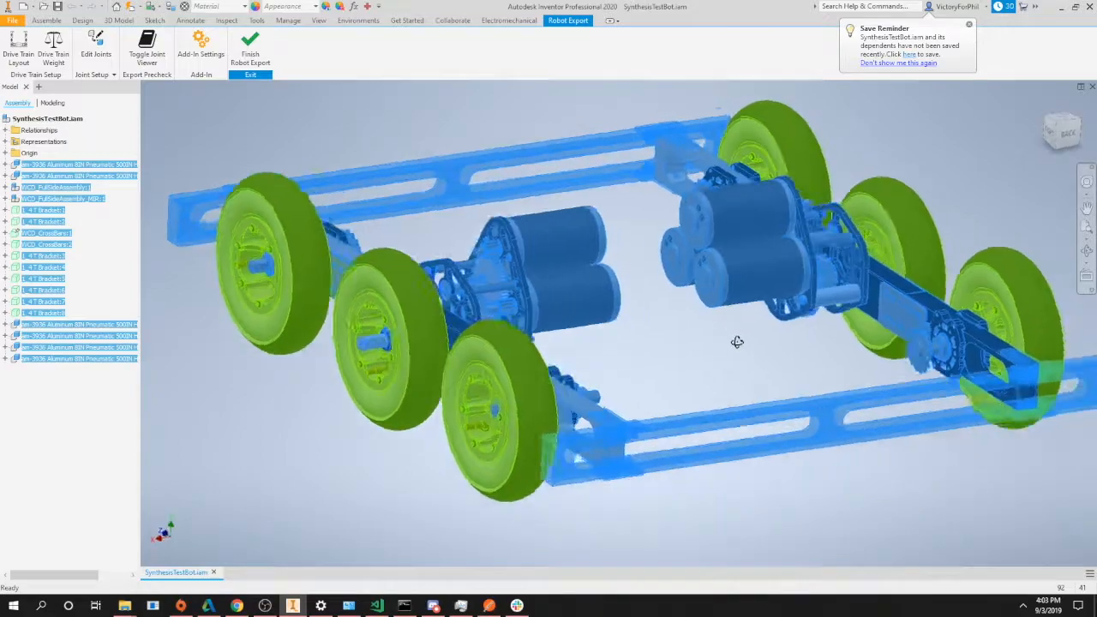
{"action": "left_click_drag", "start_coordinate": [738, 342], "coordinate": [708, 393]}
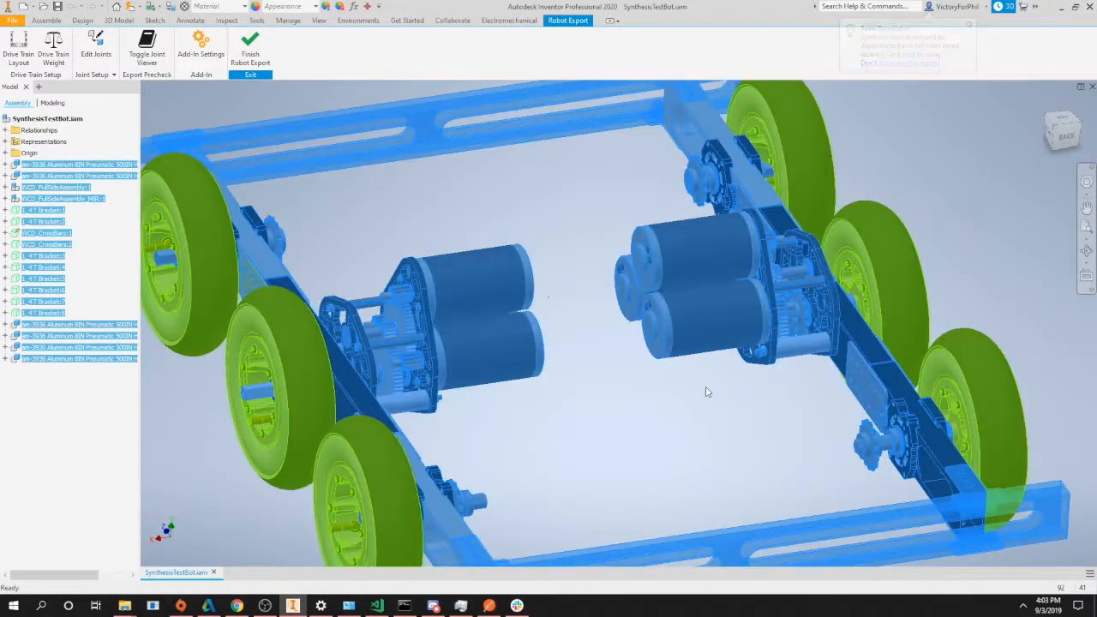
{"action": "left_click_drag", "start_coordinate": [708, 392], "coordinate": [496, 457]}
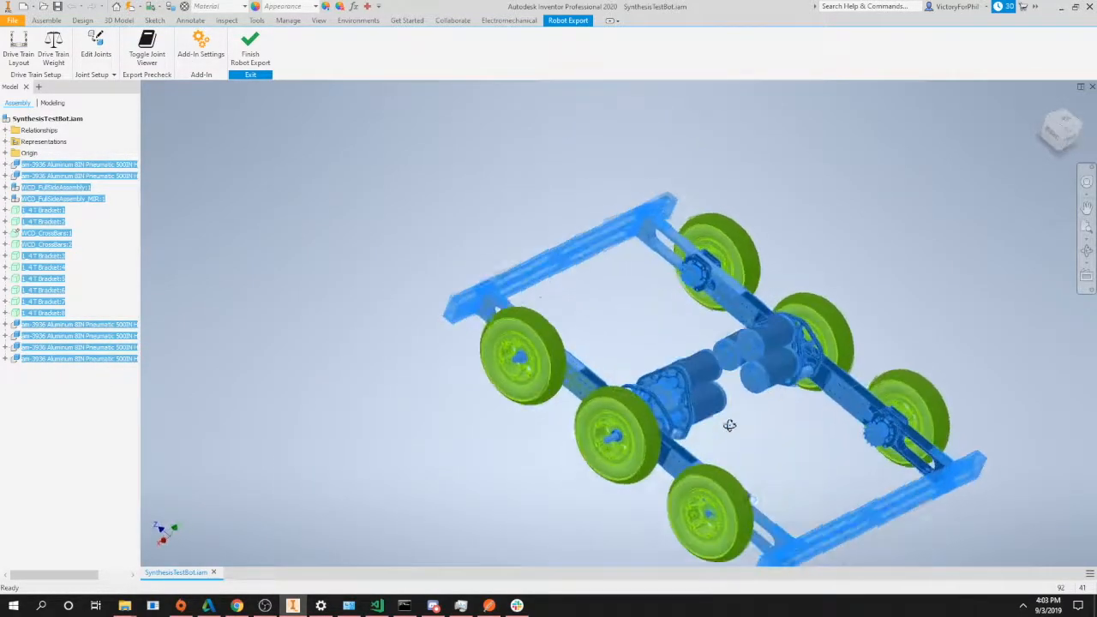
{"action": "left_click_drag", "start_coordinate": [729, 426], "coordinate": [618, 405]}
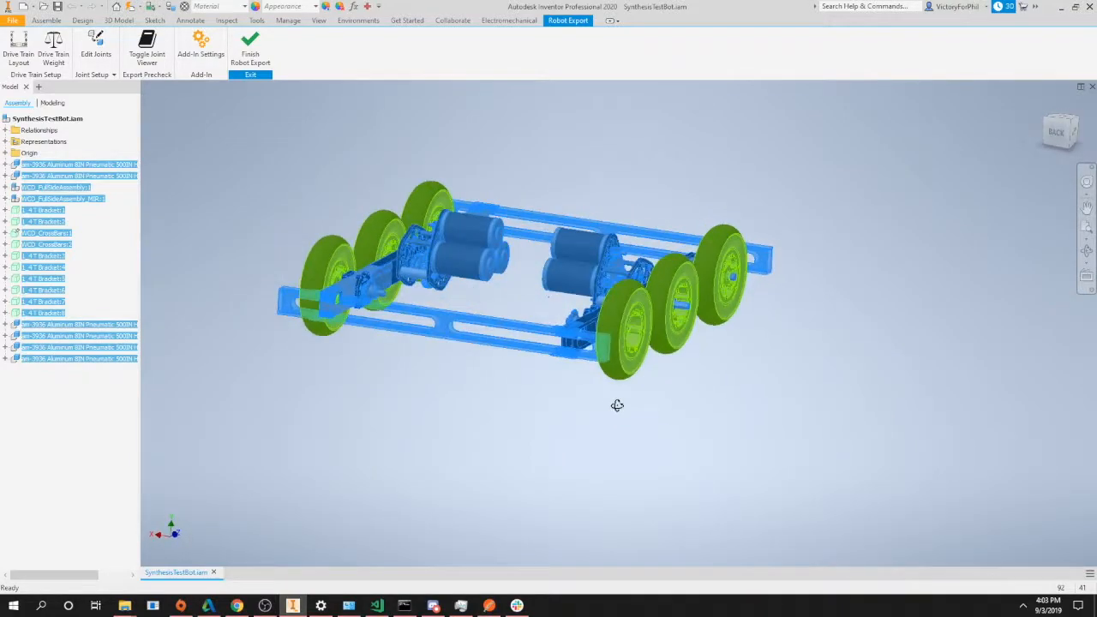
{"action": "left_click_drag", "start_coordinate": [617, 405], "coordinate": [633, 444]}
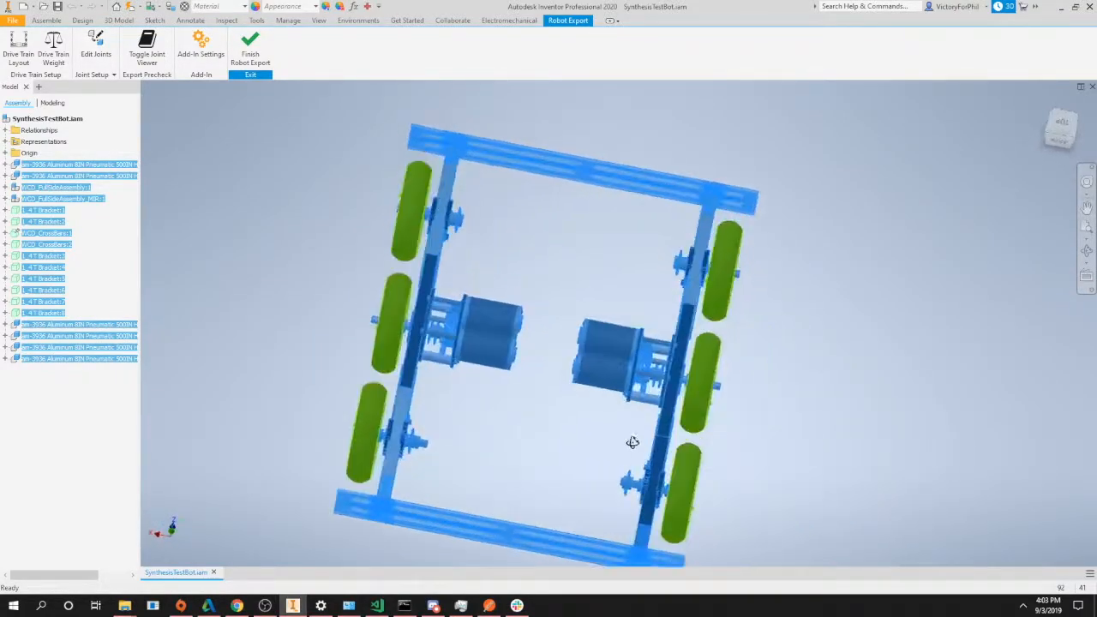
{"action": "left_click_drag", "start_coordinate": [632, 443], "coordinate": [658, 446]}
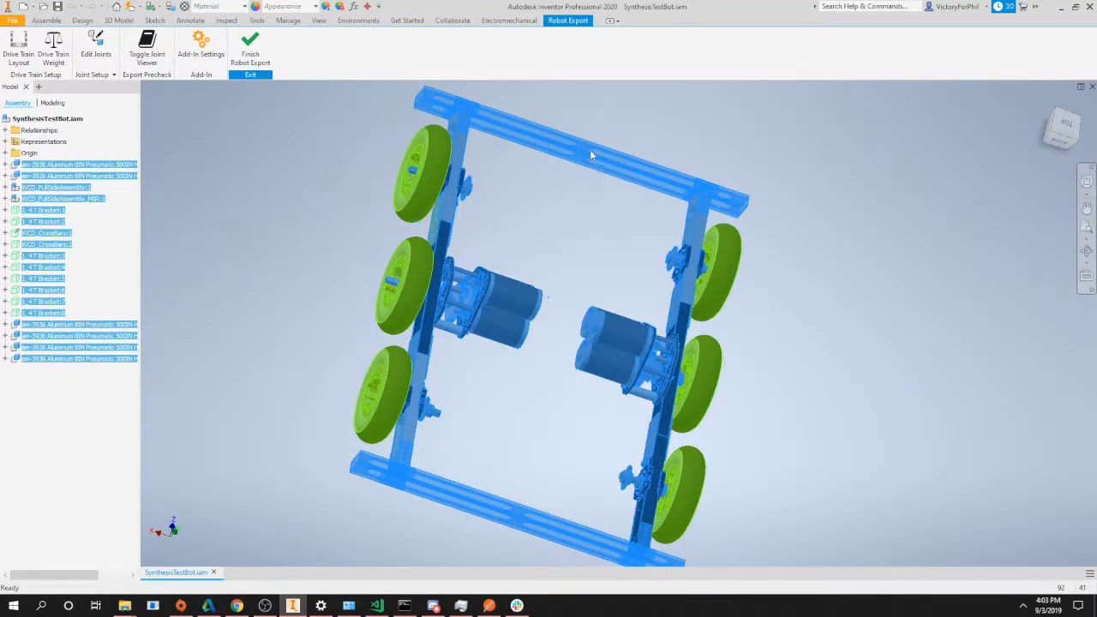
{"action": "left_click", "coordinate": [602, 358]}
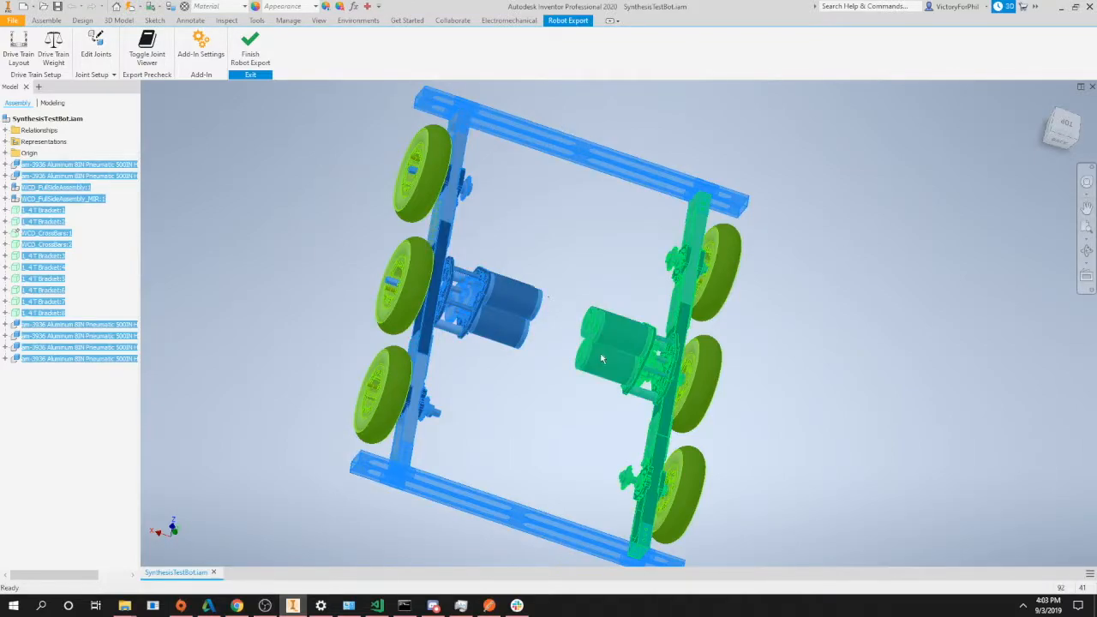
{"action": "left_click_drag", "start_coordinate": [601, 359], "coordinate": [462, 402]}
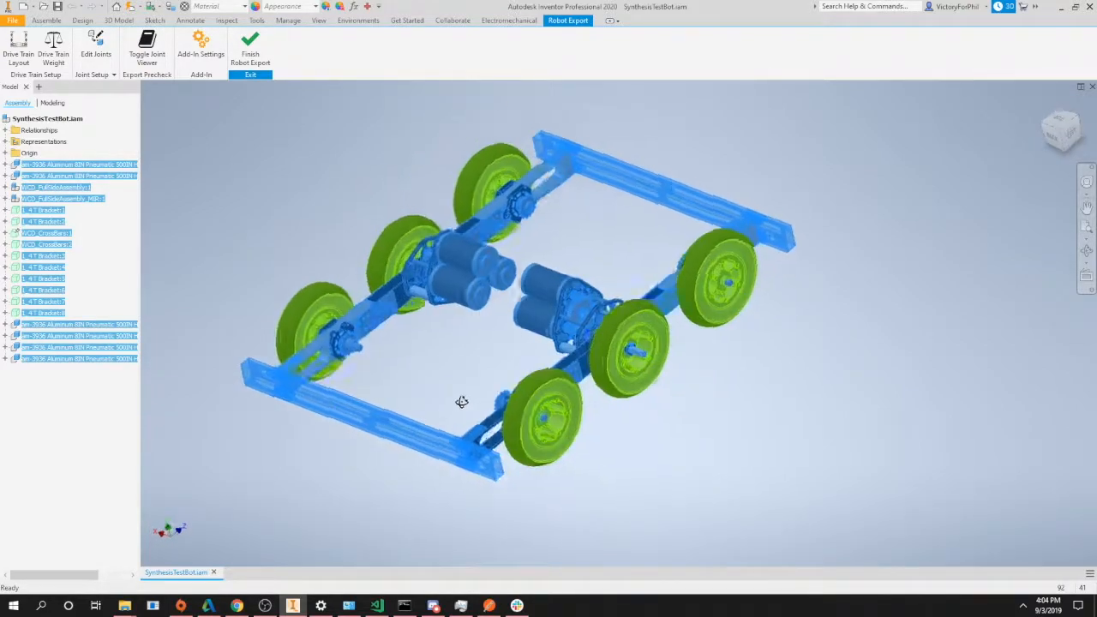
{"action": "left_click_drag", "start_coordinate": [462, 403], "coordinate": [647, 351]}
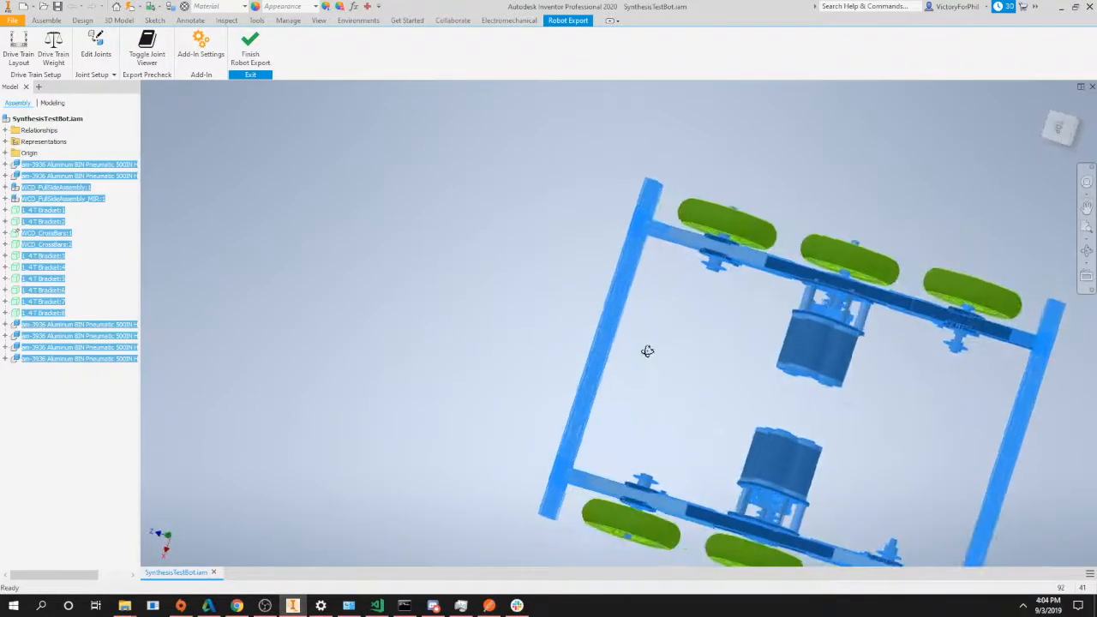